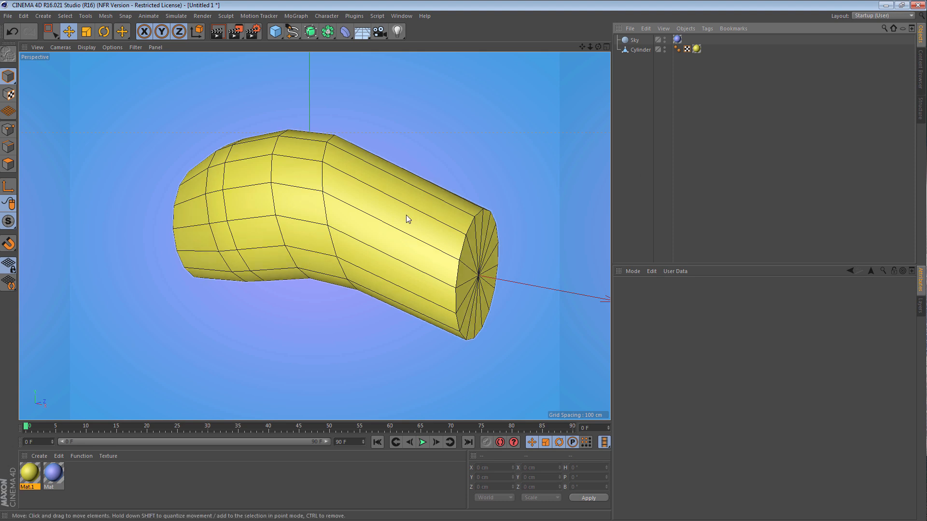
{"action": "mouse_move", "coordinate": [381, 201]}
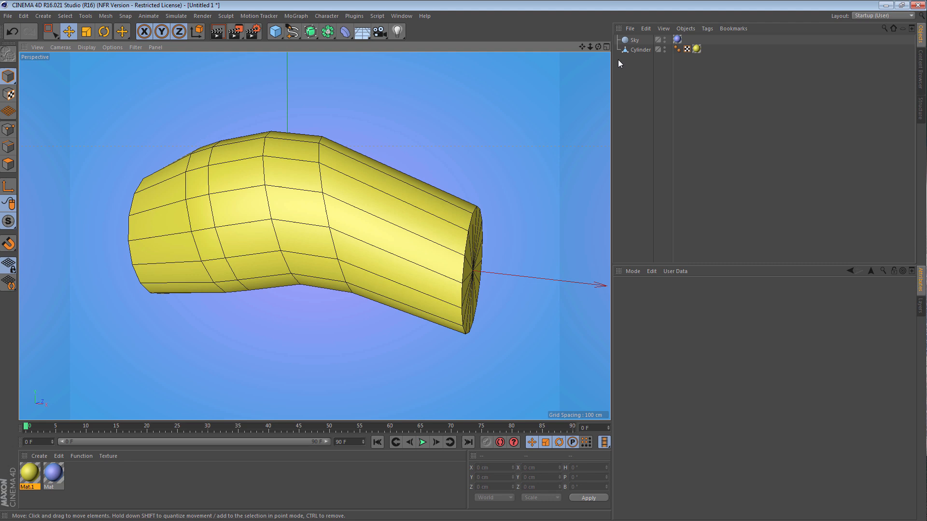
Step: Make the bent yellow Cylinder the active object
{"action": "left_click", "coordinate": [640, 50]}
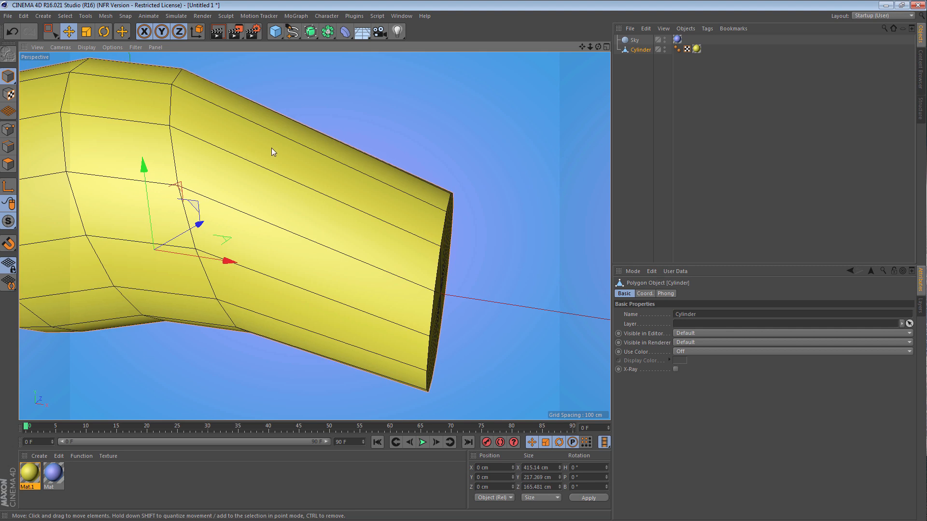
{"action": "mouse_move", "coordinate": [8, 147]}
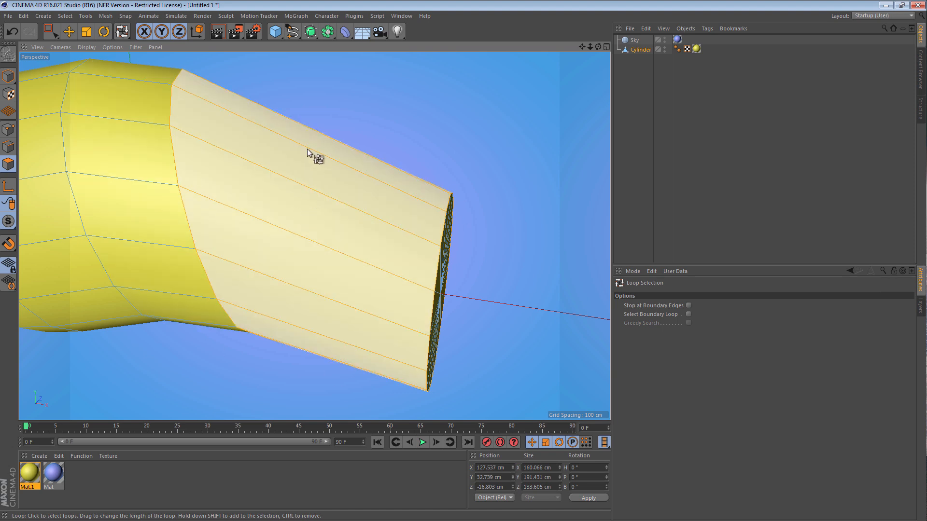
Step: Select the ring of faces around the cylinder's straight end section
{"action": "left_click", "coordinate": [122, 31]}
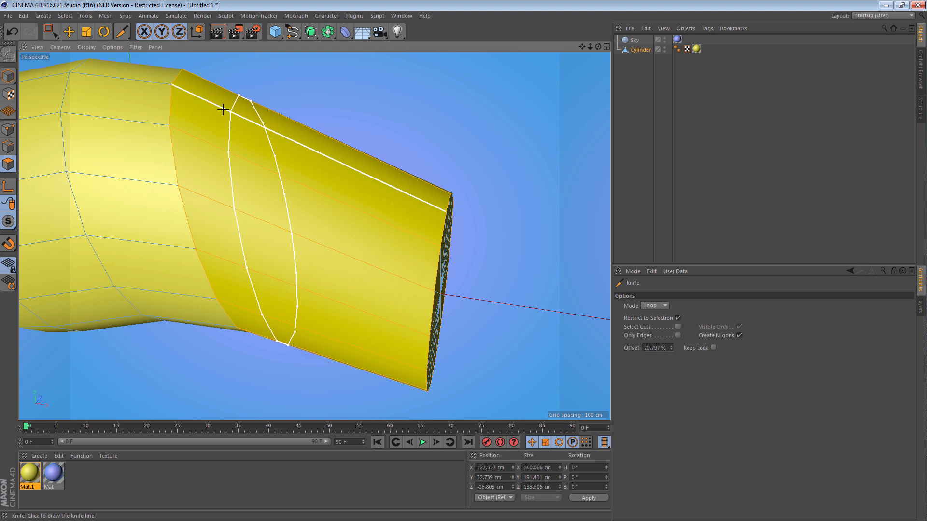
{"action": "mouse_move", "coordinate": [220, 112]}
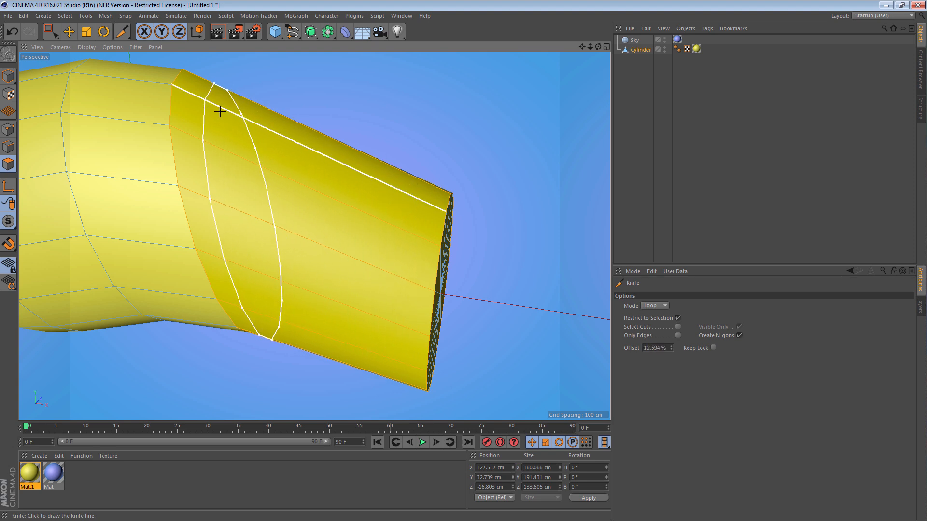
{"action": "mouse_move", "coordinate": [428, 199]}
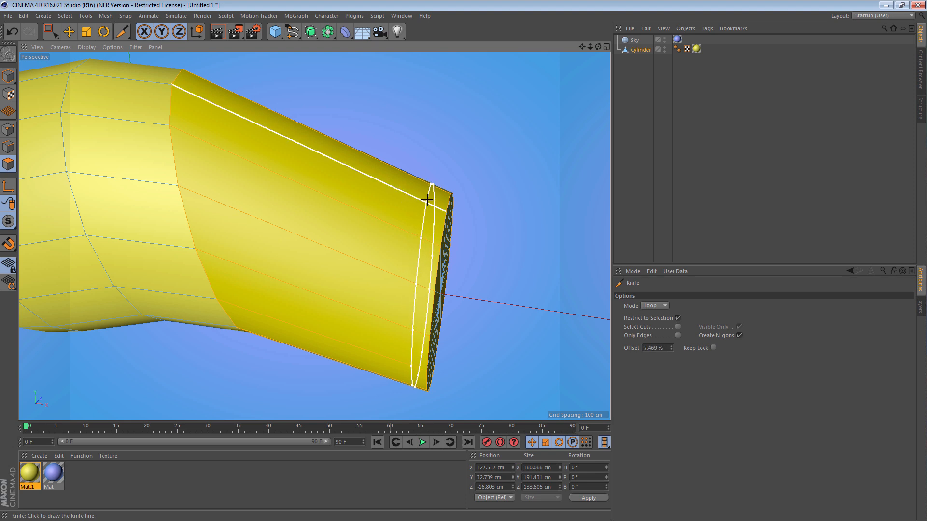
{"action": "mouse_move", "coordinate": [343, 167]}
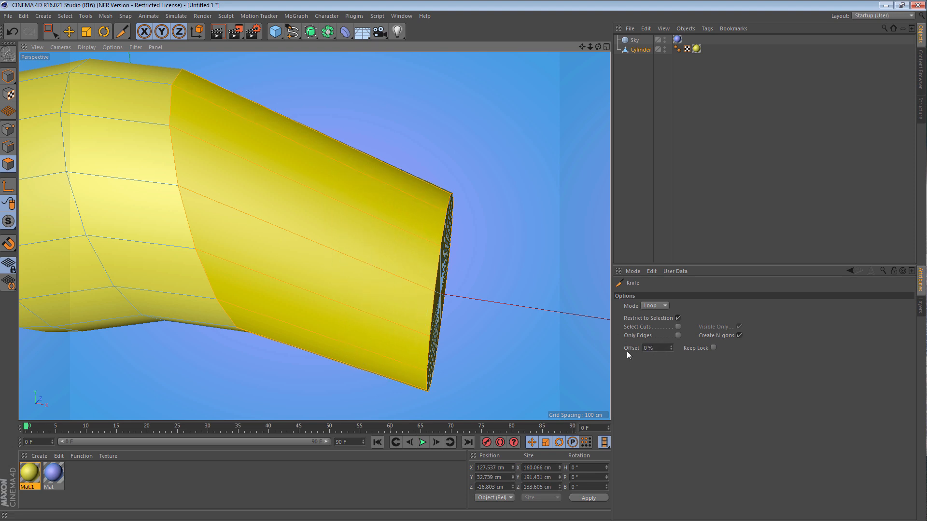
{"action": "mouse_move", "coordinate": [395, 216]}
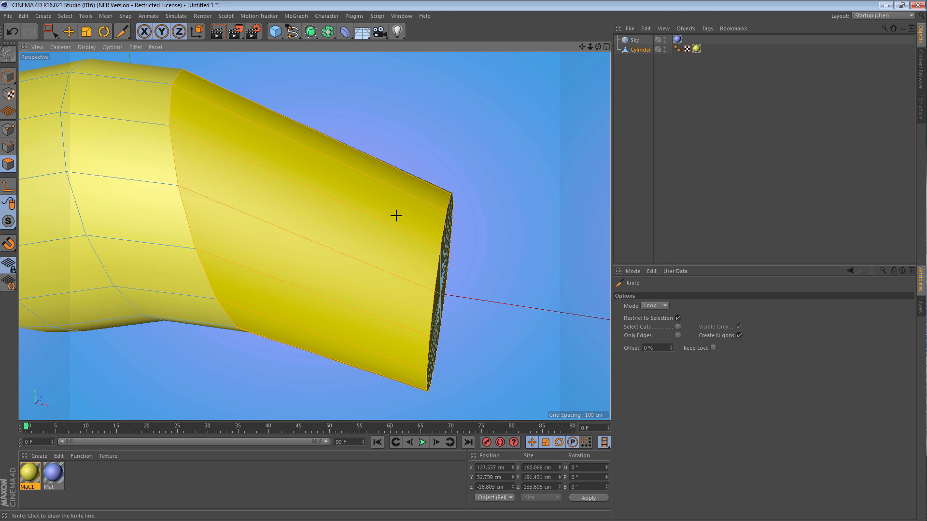
{"action": "mouse_move", "coordinate": [266, 138]}
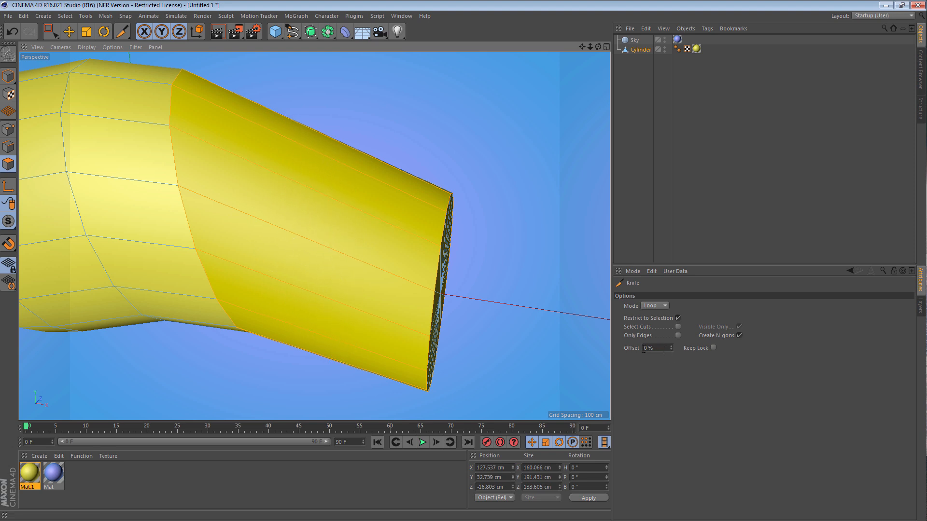
{"action": "mouse_move", "coordinate": [369, 220]}
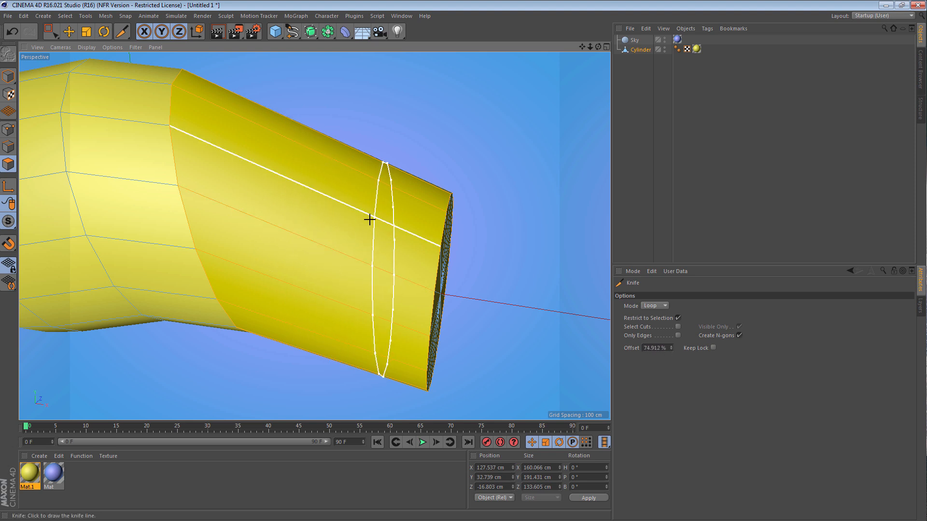
{"action": "mouse_move", "coordinate": [316, 190]}
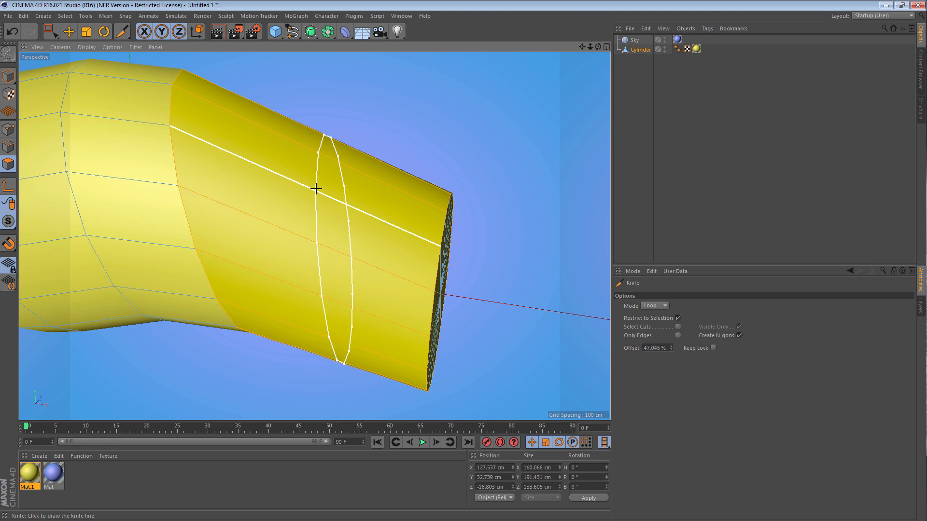
{"action": "mouse_move", "coordinate": [323, 191]}
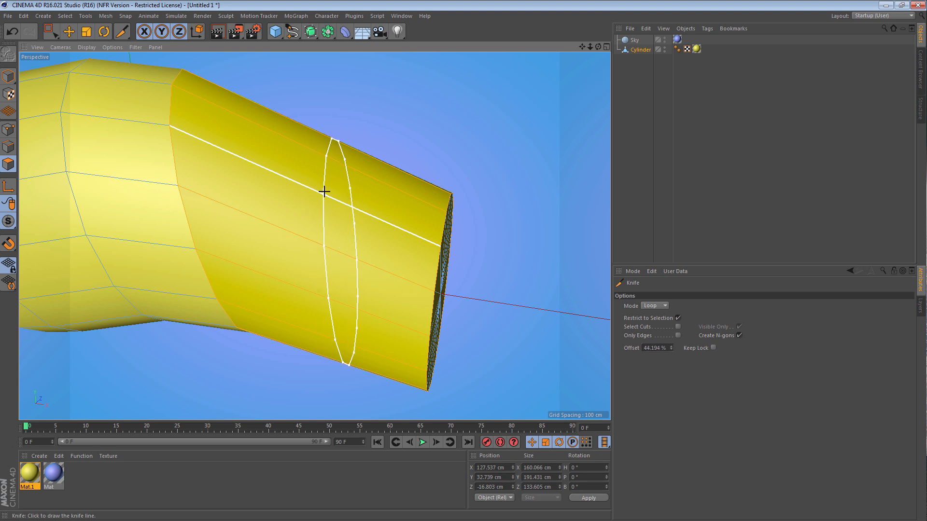
{"action": "mouse_move", "coordinate": [345, 201]}
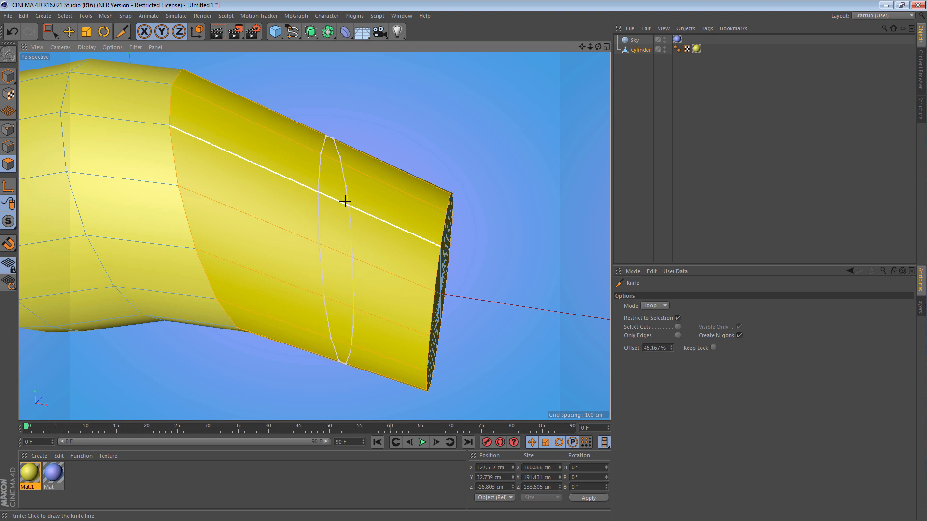
{"action": "mouse_move", "coordinate": [359, 221]}
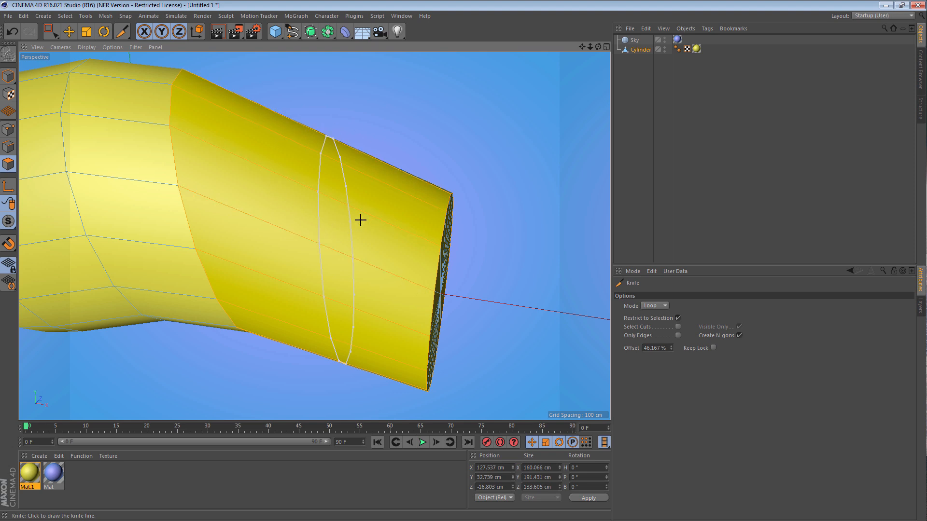
{"action": "mouse_move", "coordinate": [359, 220]}
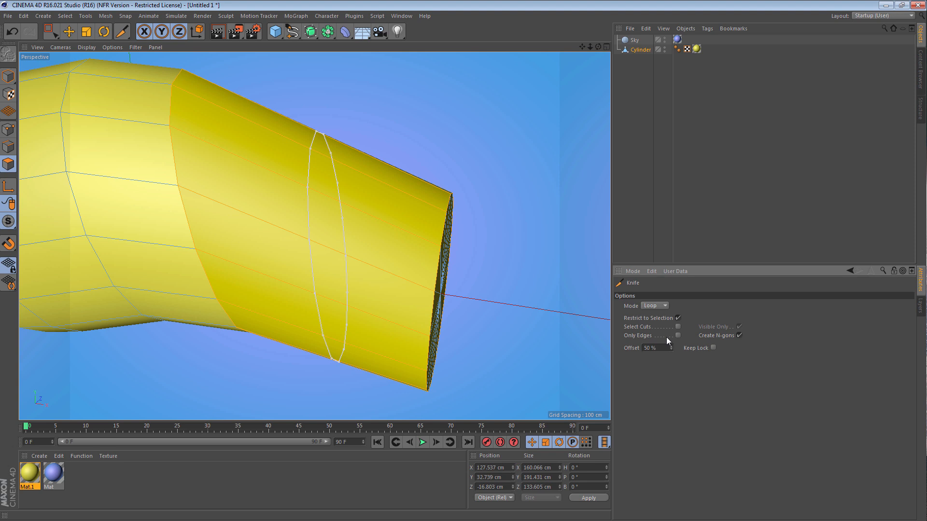
{"action": "mouse_move", "coordinate": [366, 115]}
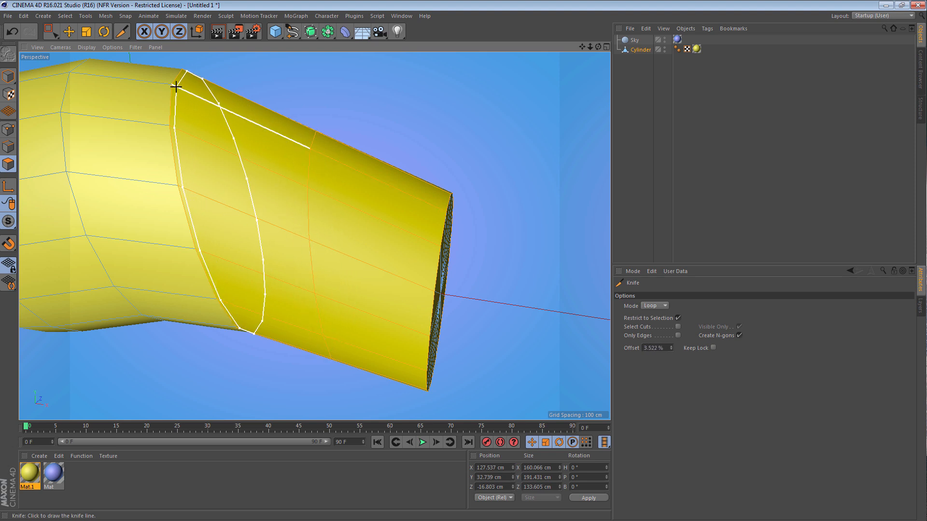
{"action": "mouse_move", "coordinate": [429, 201]}
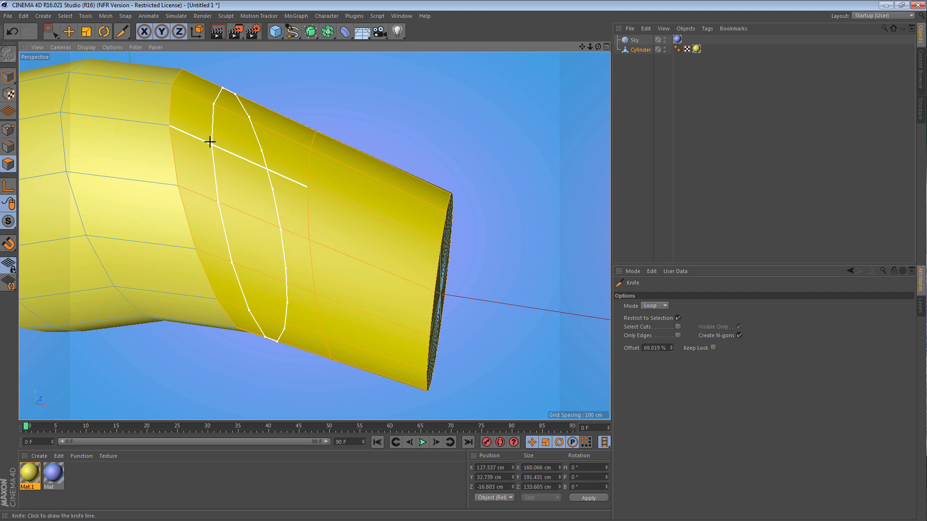
{"action": "mouse_move", "coordinate": [216, 147]}
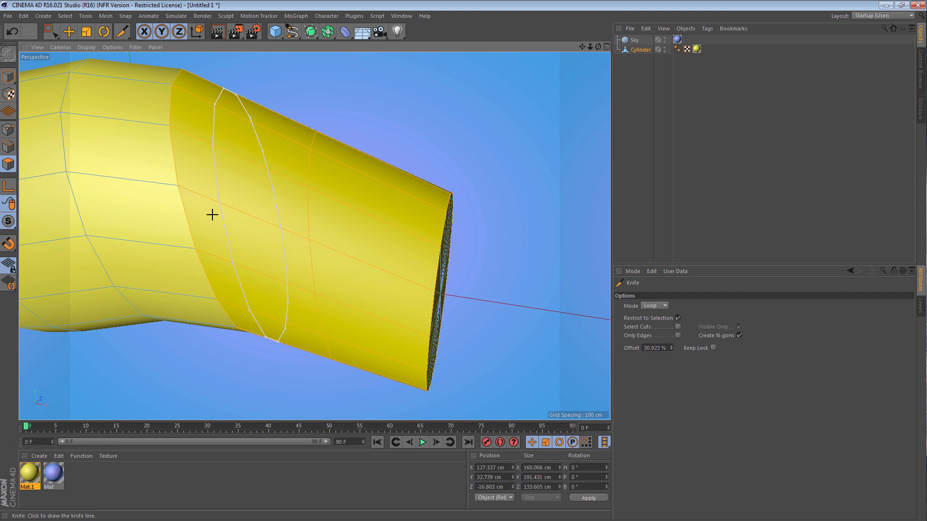
Step: Set the loop knife offset to 25% and place loop cuts near the open end
{"action": "triple_click", "coordinate": [651, 347]}
{"action": "type", "text": "25"}
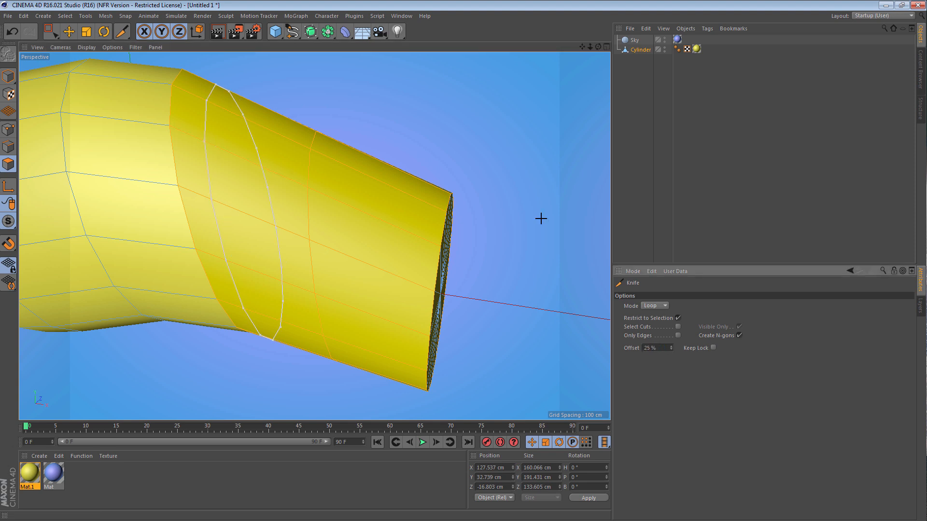
{"action": "mouse_move", "coordinate": [427, 242]}
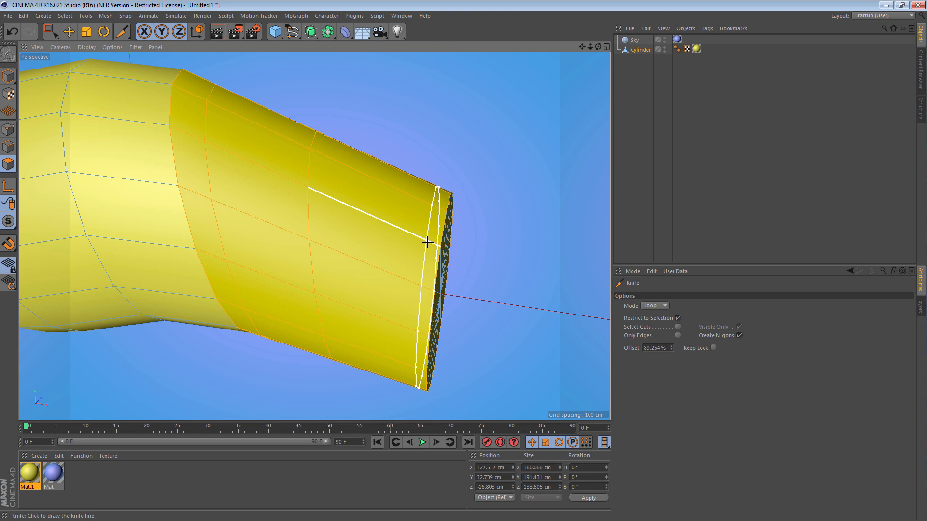
{"action": "mouse_move", "coordinate": [410, 233]}
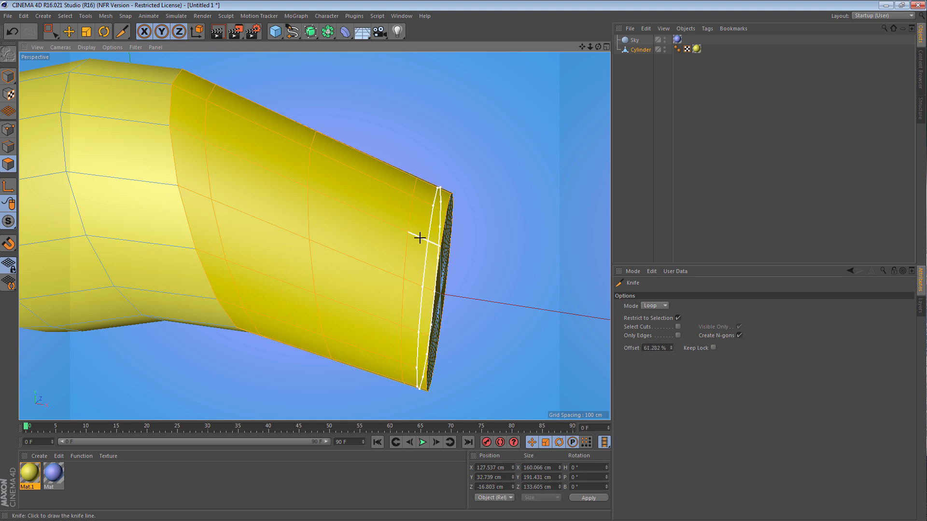
{"action": "mouse_move", "coordinate": [415, 235]}
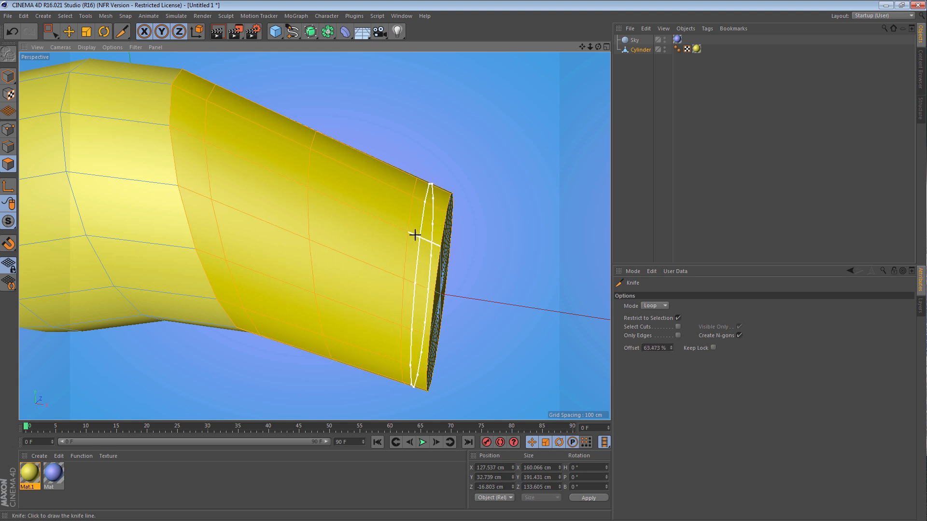
{"action": "mouse_move", "coordinate": [451, 245]}
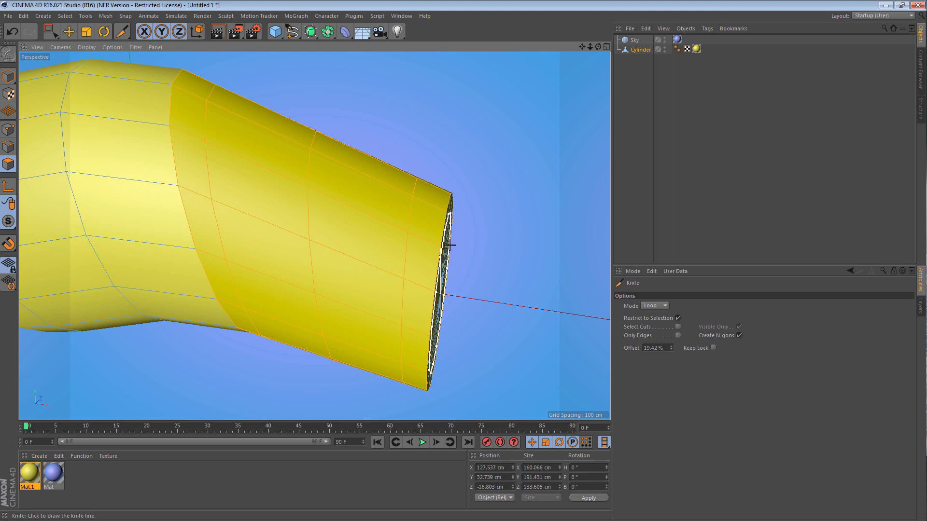
{"action": "left_click", "coordinate": [68, 31]}
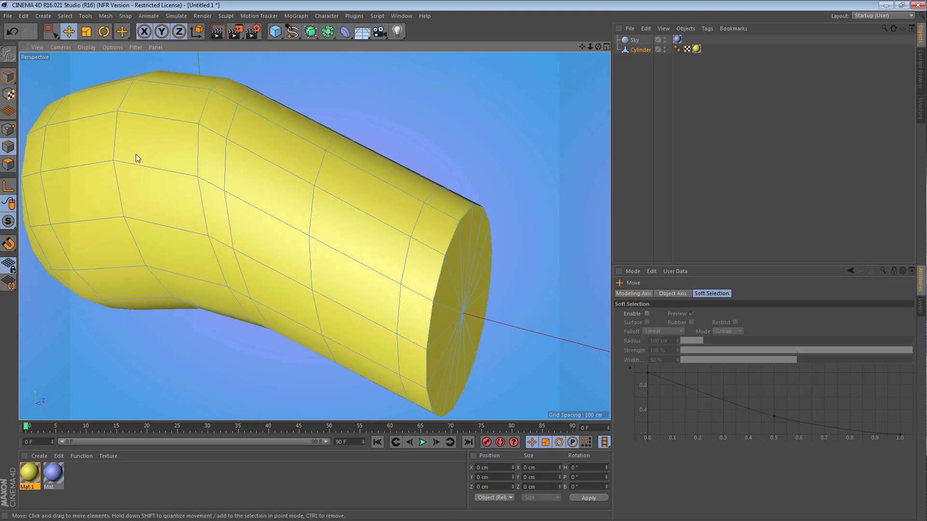
Step: Select the edge loop near the bend and ready the loop Knife
{"action": "left_click", "coordinate": [400, 271]}
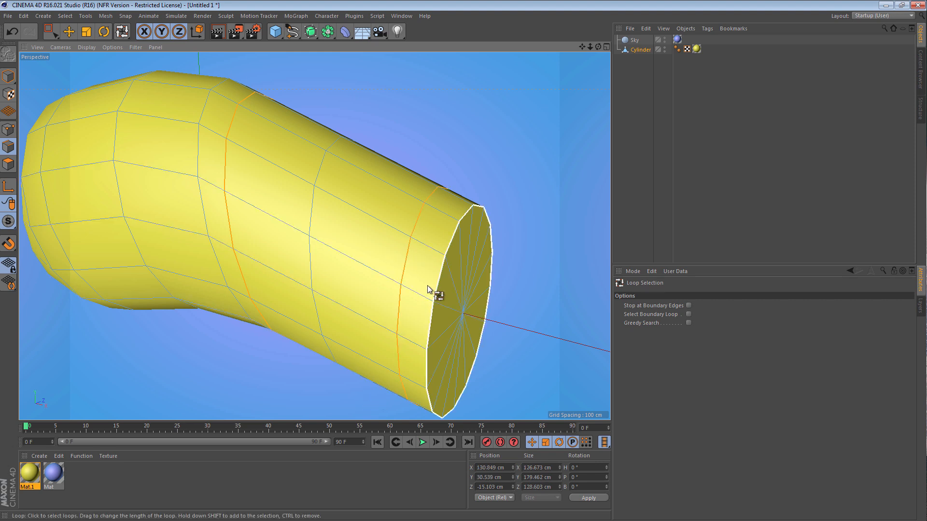
{"action": "left_click", "coordinate": [203, 216]}
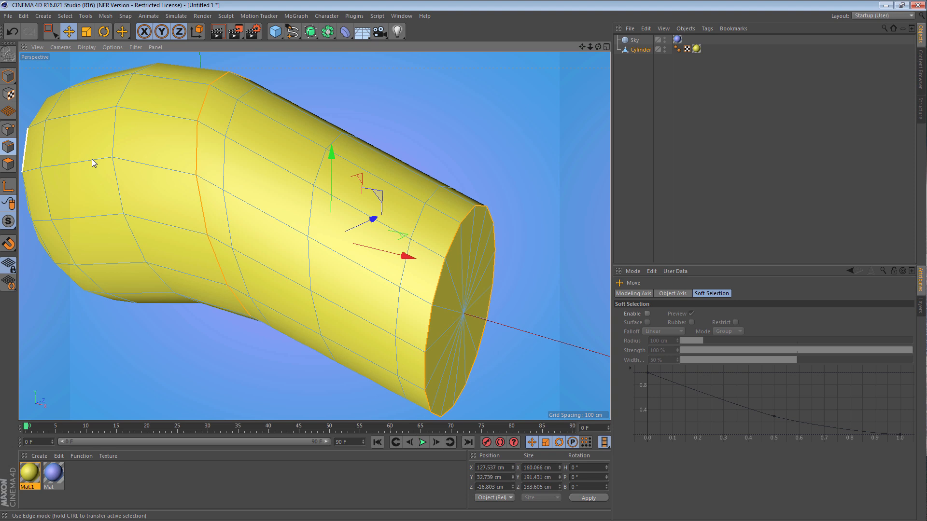
{"action": "left_click", "coordinate": [121, 31]}
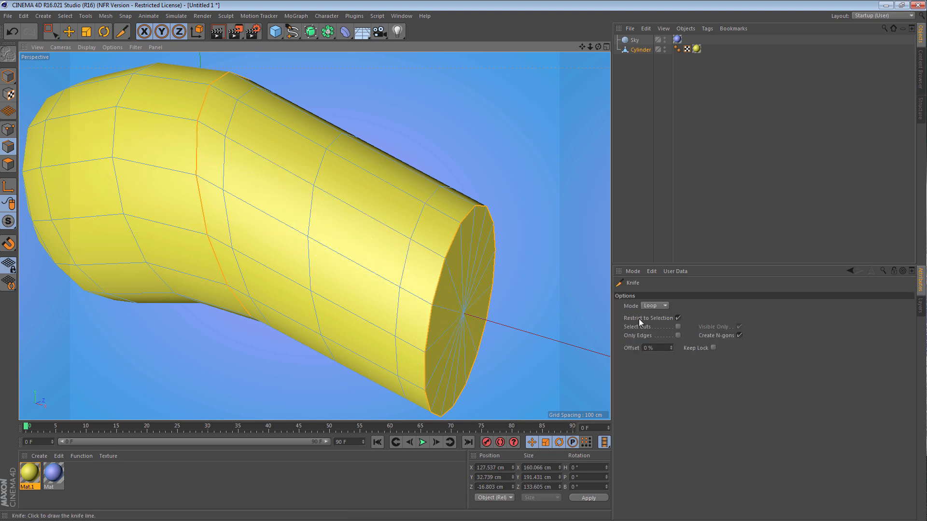
Step: Switch the Knife mode from Loop to Plane
{"action": "left_click", "coordinate": [653, 305]}
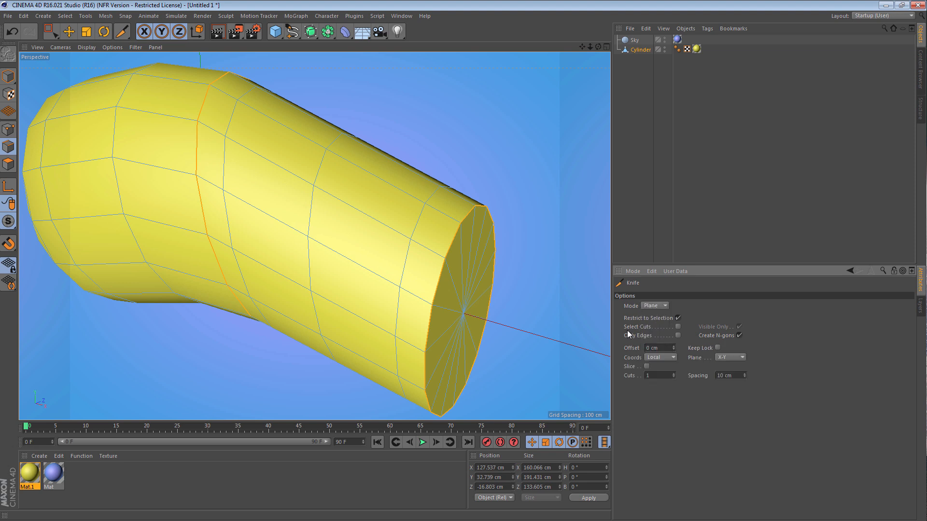
{"action": "mouse_move", "coordinate": [346, 214]}
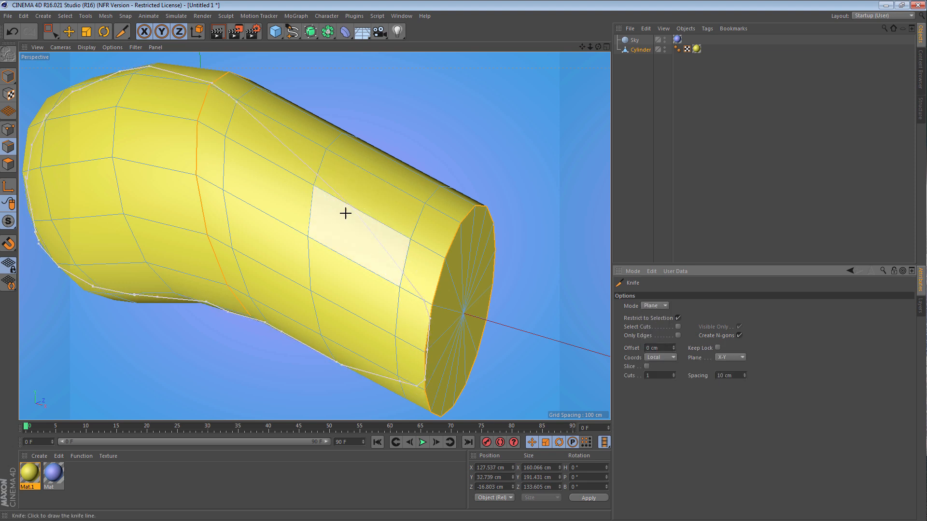
{"action": "mouse_move", "coordinate": [692, 387]}
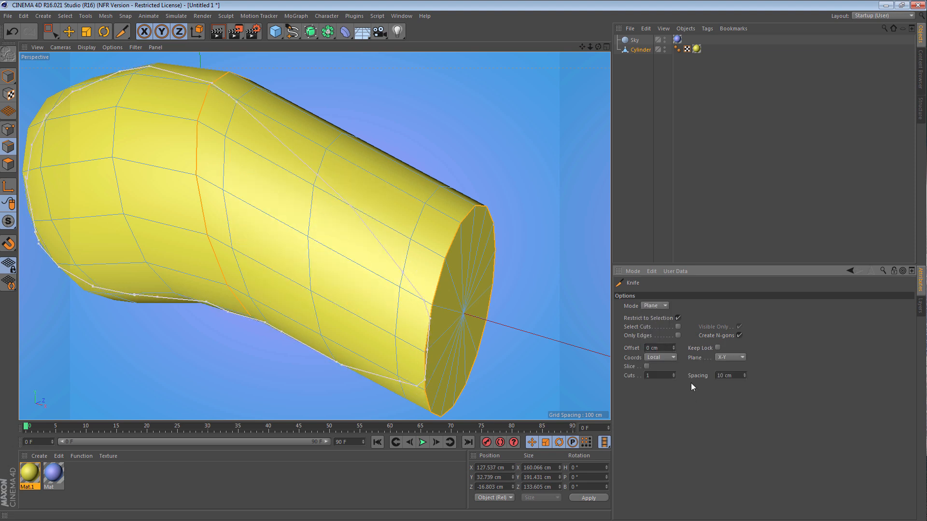
{"action": "mouse_move", "coordinate": [633, 389]}
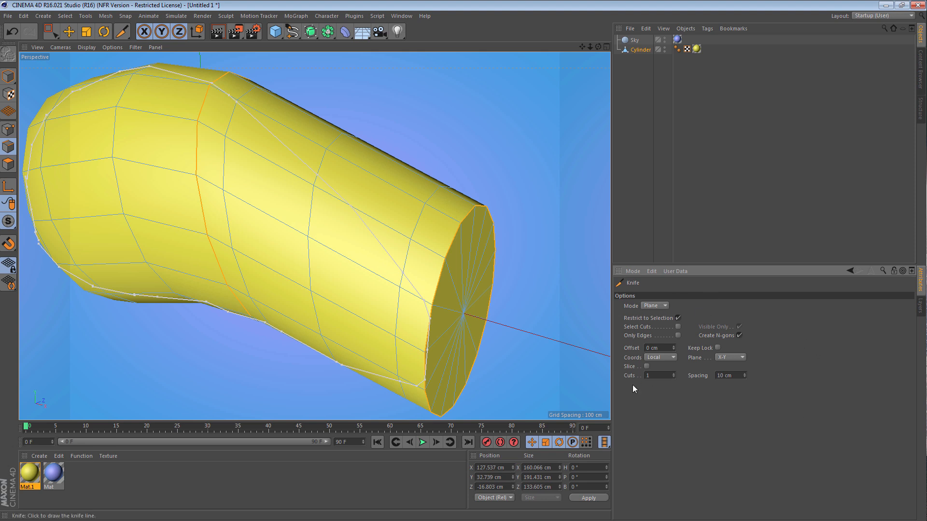
{"action": "mouse_move", "coordinate": [327, 288]}
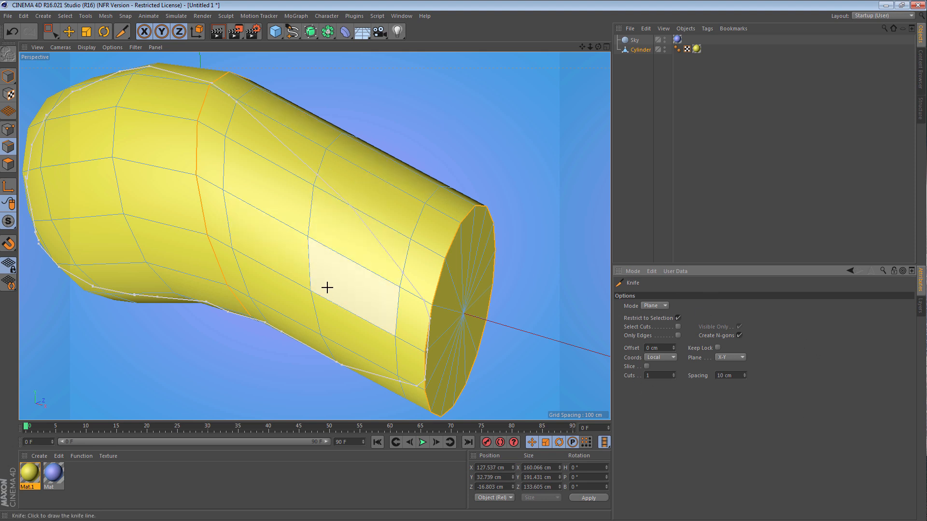
{"action": "mouse_move", "coordinate": [673, 353]}
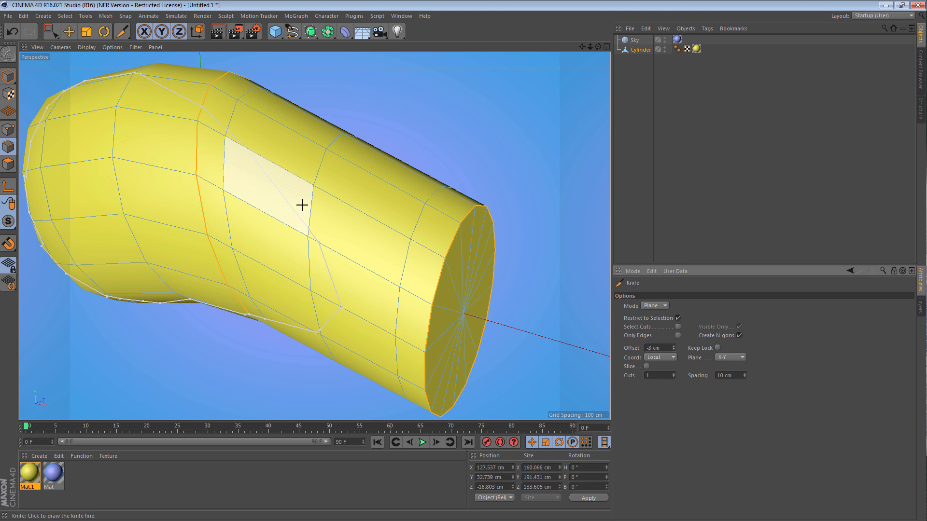
{"action": "mouse_move", "coordinate": [268, 271]}
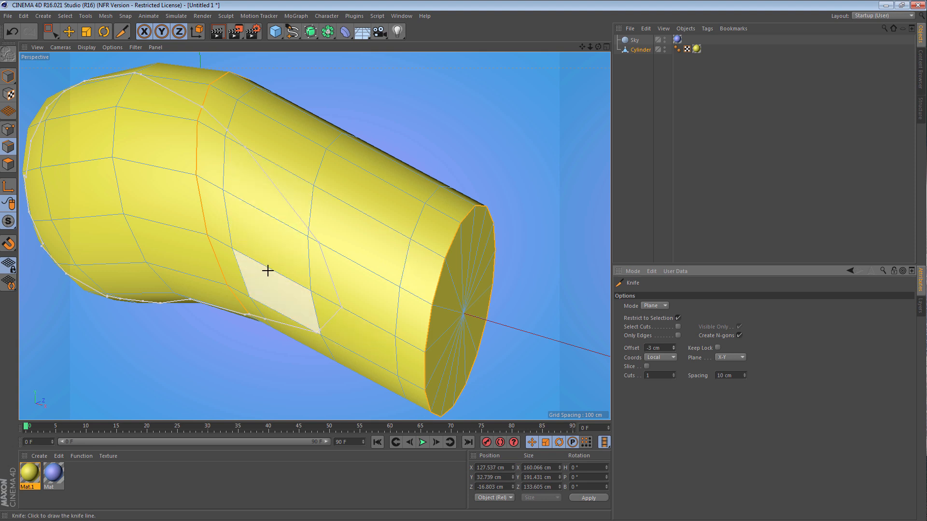